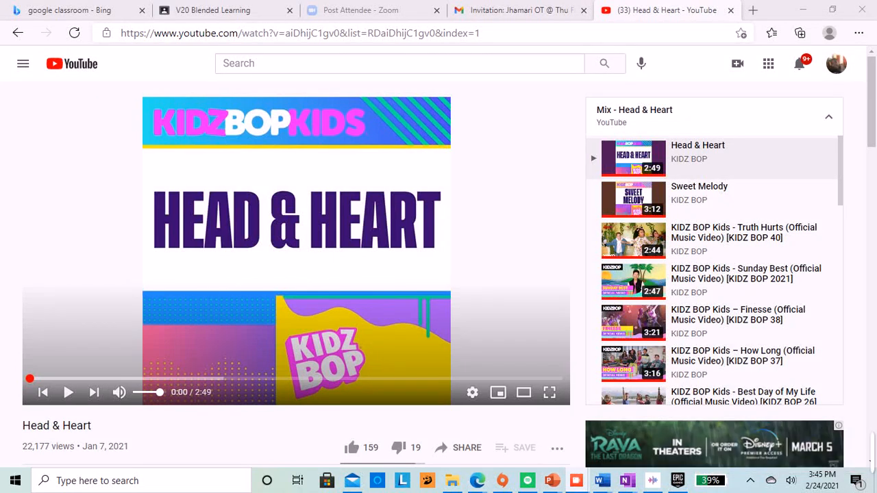
pyautogui.moveTo(42, 392)
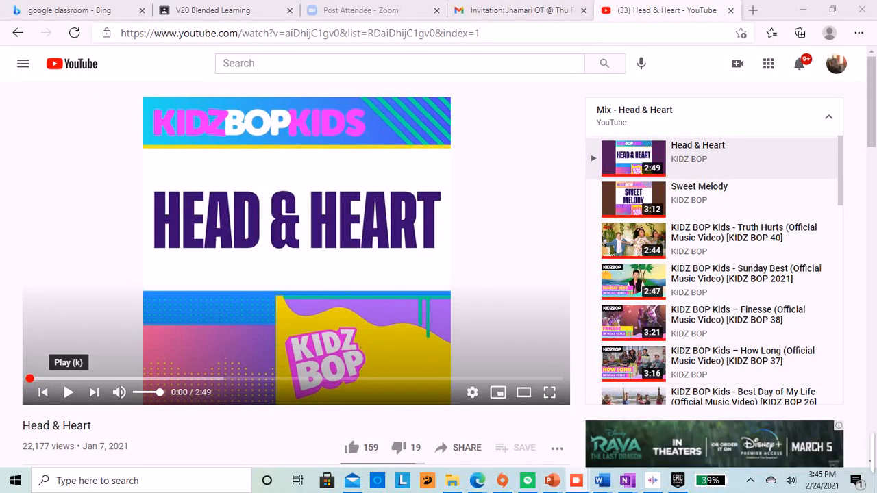
pyautogui.moveTo(626, 480)
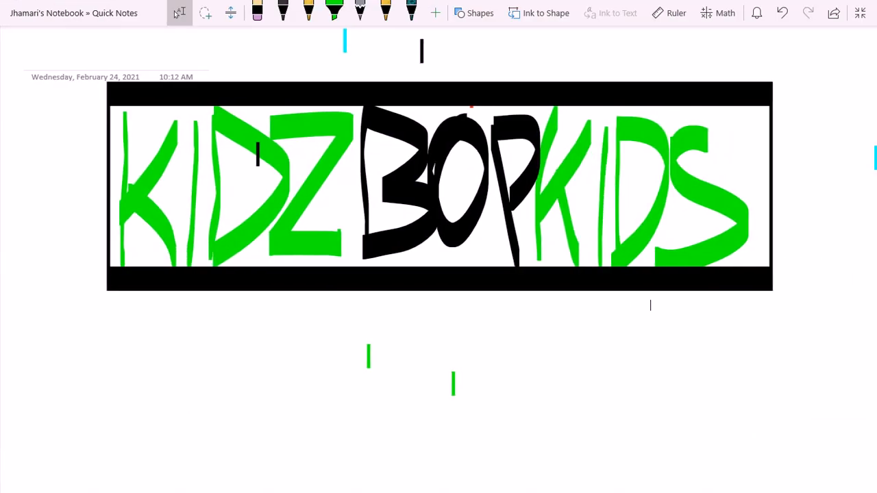
# - Switch from the YouTube video to the OneNote Quick Notes page showing the KIDZ BOP KIDS drawing
pyautogui.click(437, 9)
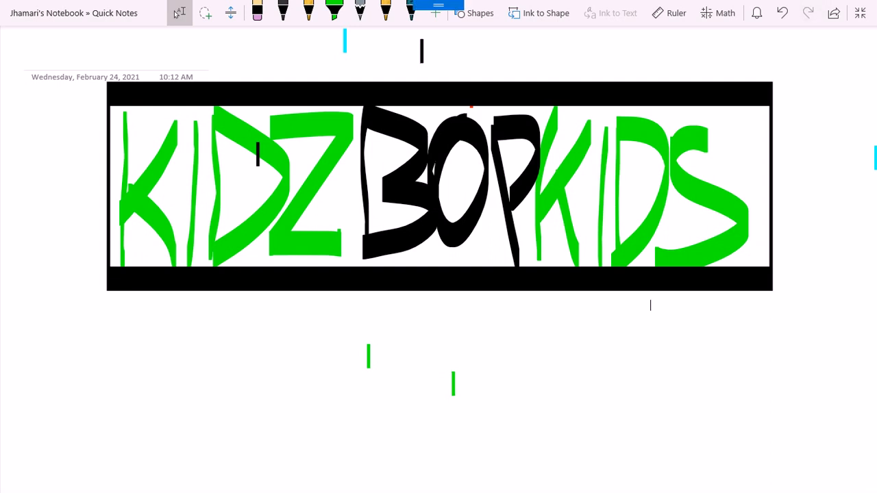